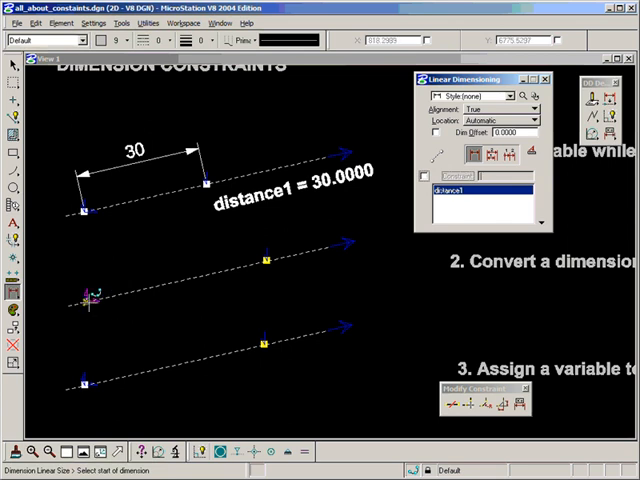
{"action": "mouse_move", "coordinate": [84, 300]}
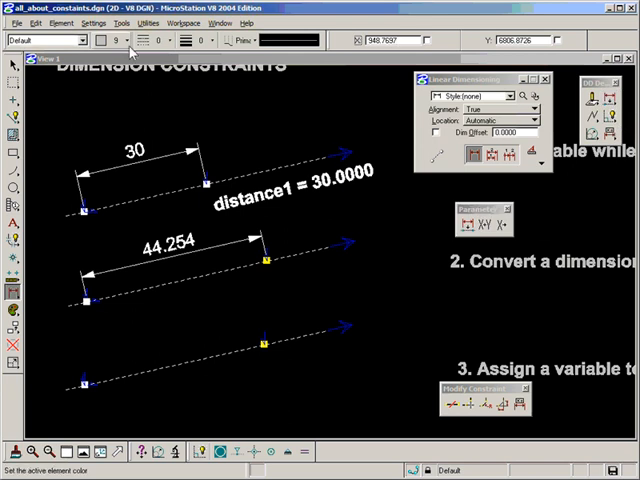
Step: Start converting the 44.254 dimension into a parametric constraint via the 3D Design tools
{"action": "left_click", "coordinate": [124, 18]}
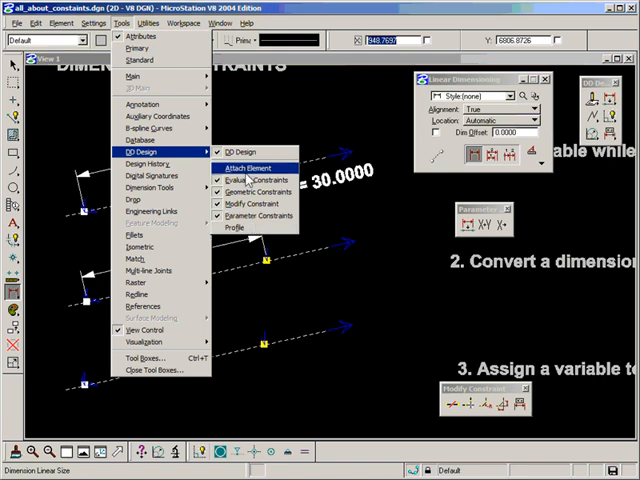
{"action": "mouse_move", "coordinate": [256, 216]}
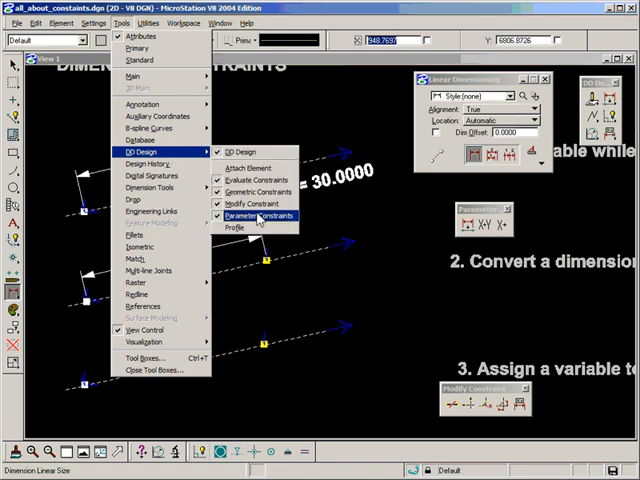
{"action": "left_click", "coordinate": [252, 216]}
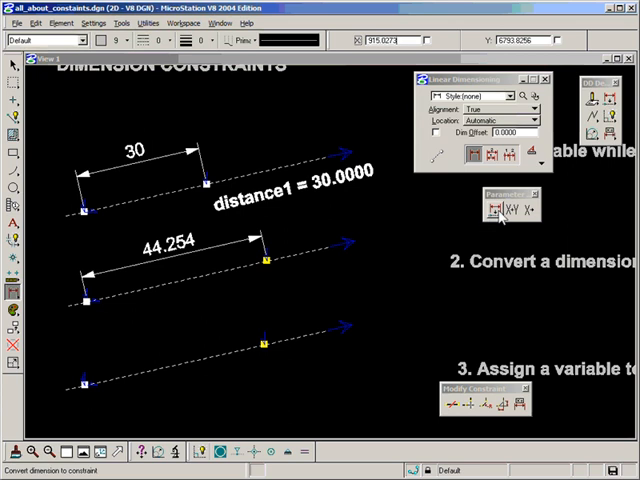
{"action": "mouse_move", "coordinate": [488, 208]}
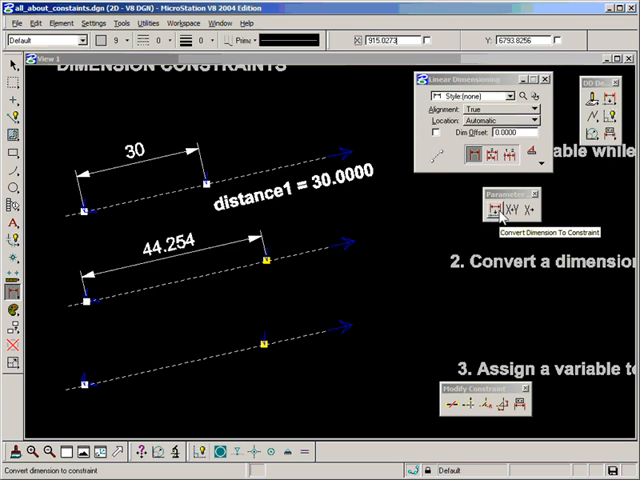
{"action": "left_click", "coordinate": [492, 208]}
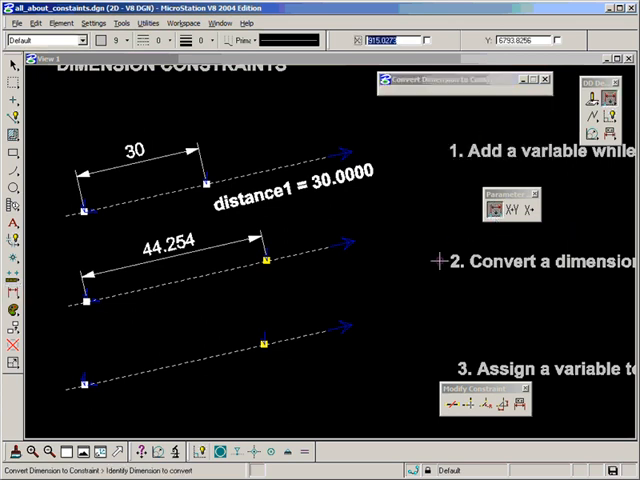
{"action": "mouse_move", "coordinate": [388, 268]}
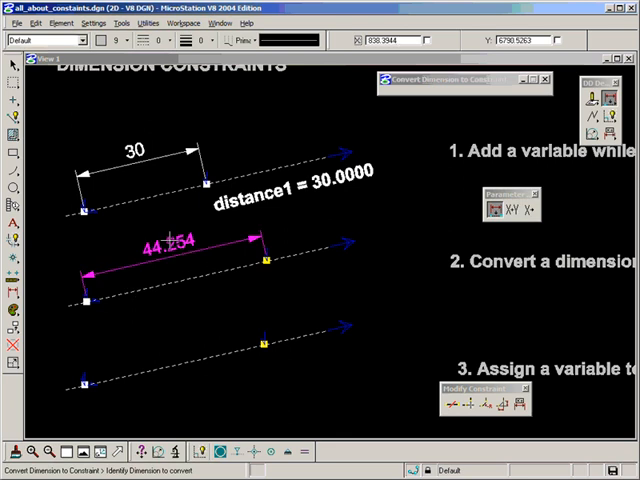
{"action": "left_click", "coordinate": [180, 244]}
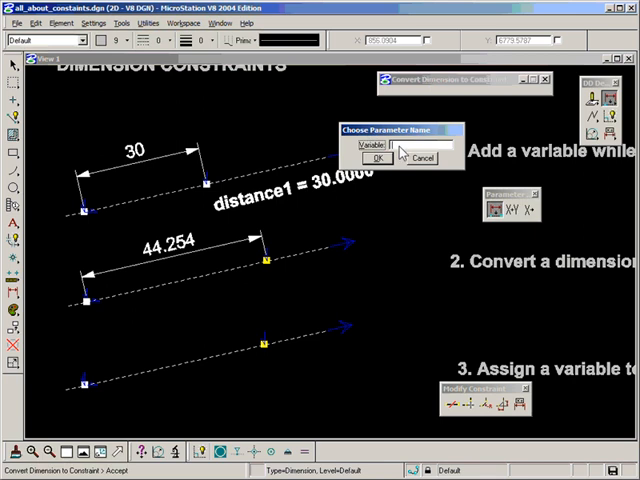
Step: Name the constraint variable distance2 and accept it
{"action": "type", "text": "dist"}
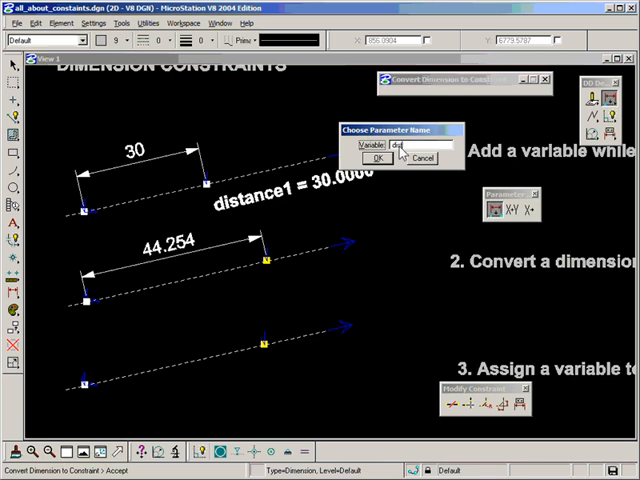
{"action": "type", "text": "distance2"}
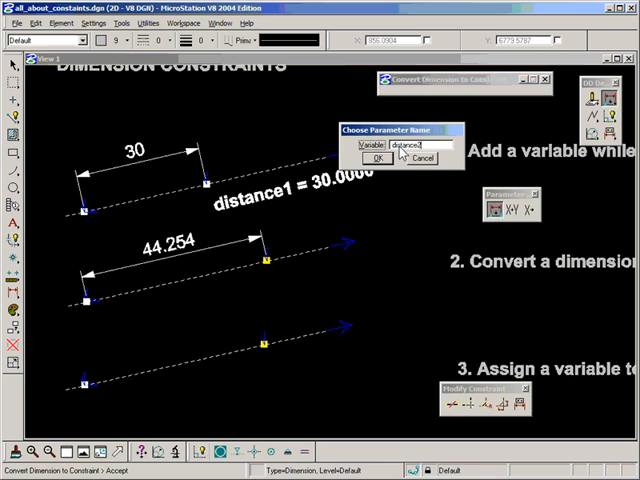
{"action": "left_click", "coordinate": [376, 158]}
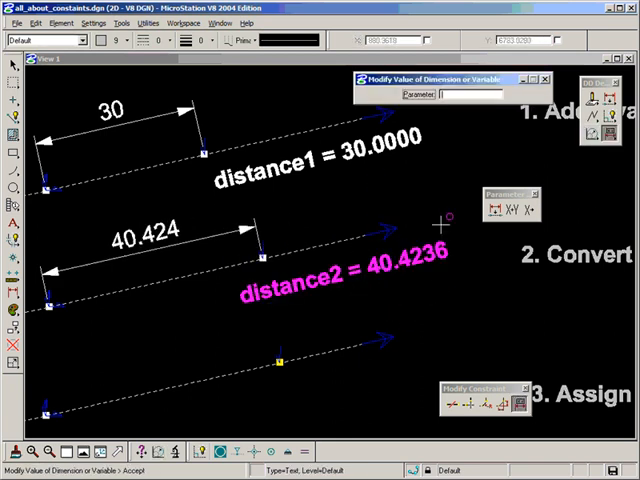
Step: Give distance2 the value 35 so the middle dimension measures 35
{"action": "type", "text": "distance2"}
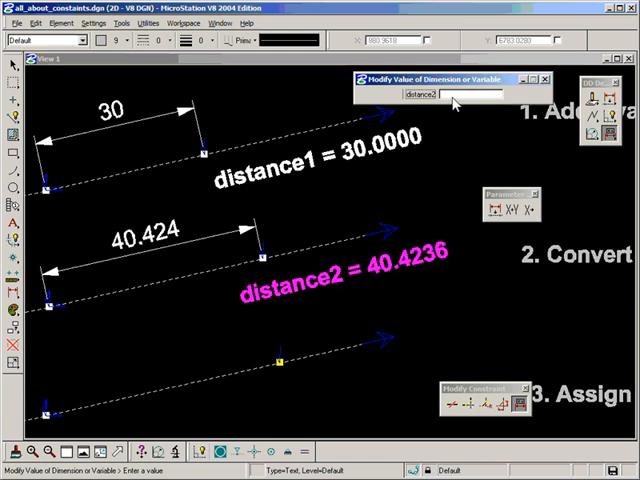
{"action": "type", "text": "35"}
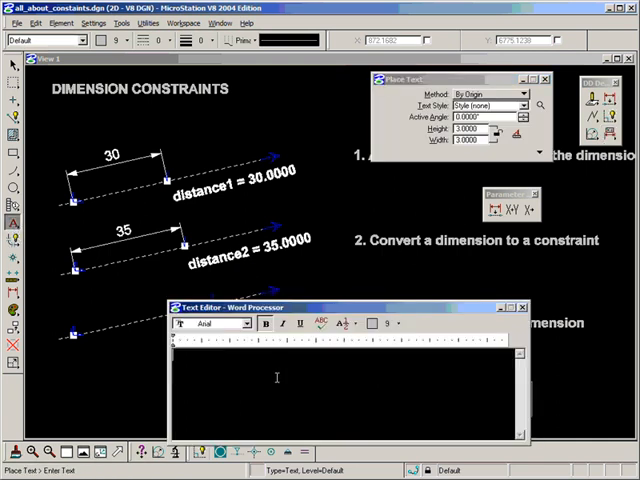
{"action": "mouse_move", "coordinate": [280, 376]}
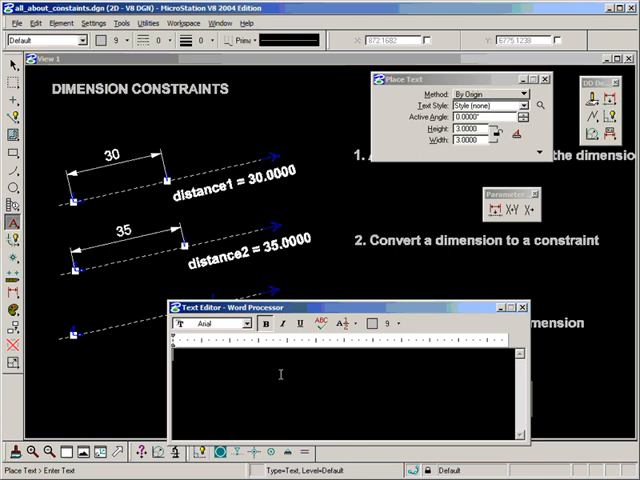
Step: Enter distance3 as the text for the label beneath the third dashed line
{"action": "type", "text": "distance3"}
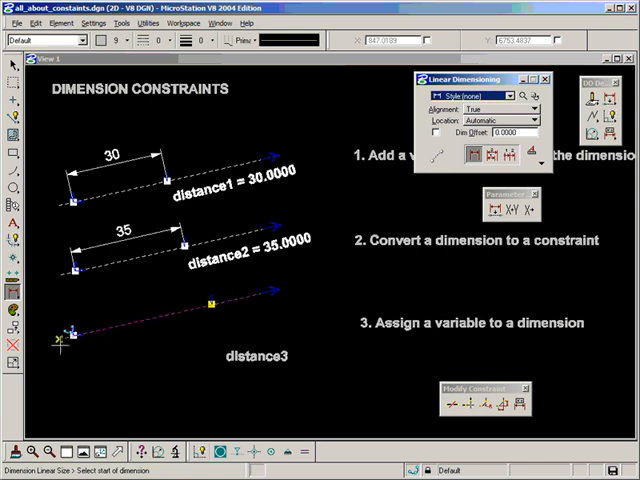
{"action": "mouse_move", "coordinate": [78, 332]}
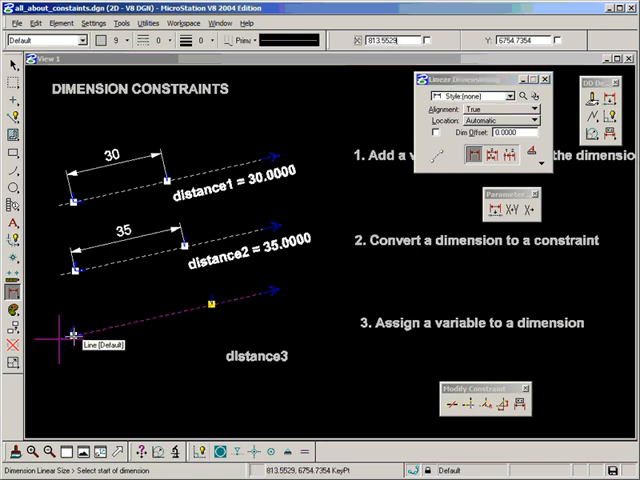
Step: Anchor the 44.254 linear dimension at the third dashed line's left end
{"action": "left_click", "coordinate": [210, 304]}
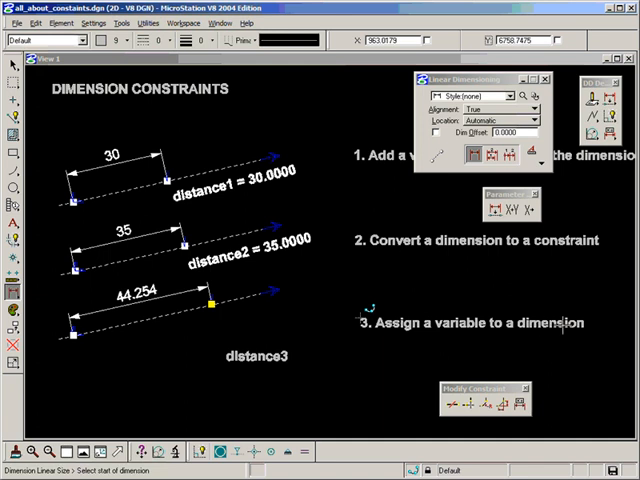
{"action": "mouse_move", "coordinate": [526, 208]}
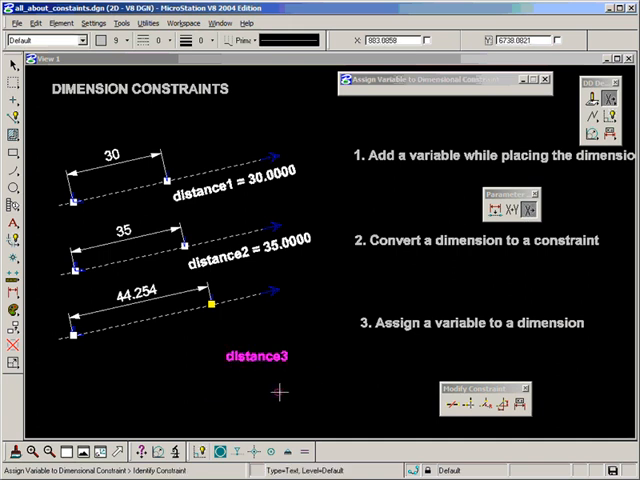
Step: Tie the third dimension to the distance3 label so it reads 44.2536
{"action": "left_click", "coordinate": [140, 300]}
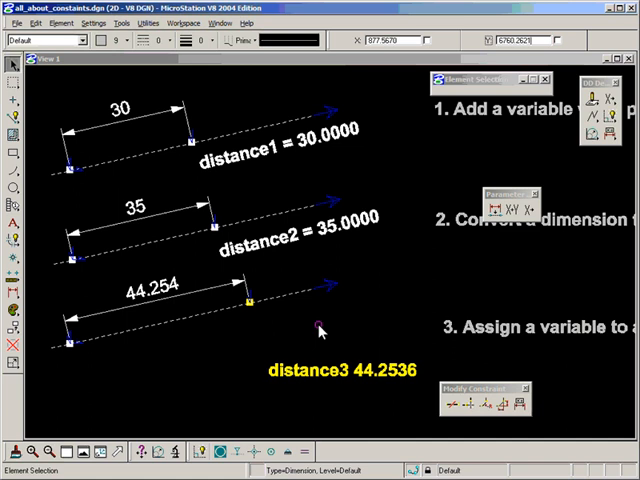
{"action": "mouse_move", "coordinate": [400, 196]}
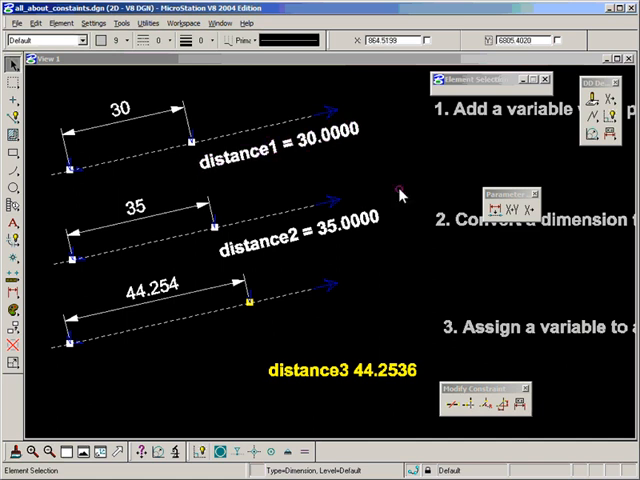
{"action": "mouse_move", "coordinate": [180, 424]}
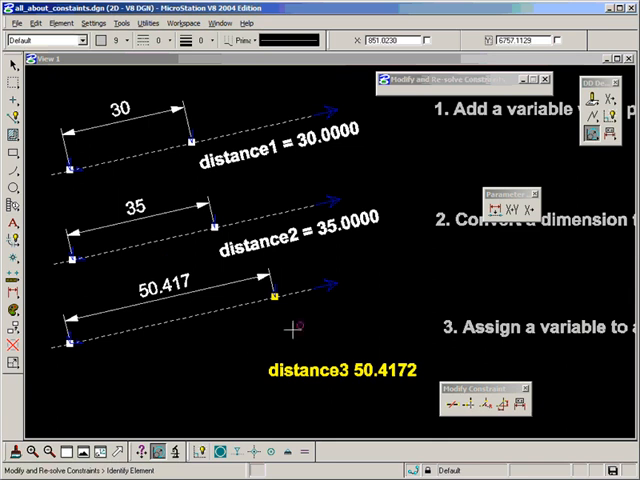
{"action": "mouse_move", "coordinate": [322, 248]}
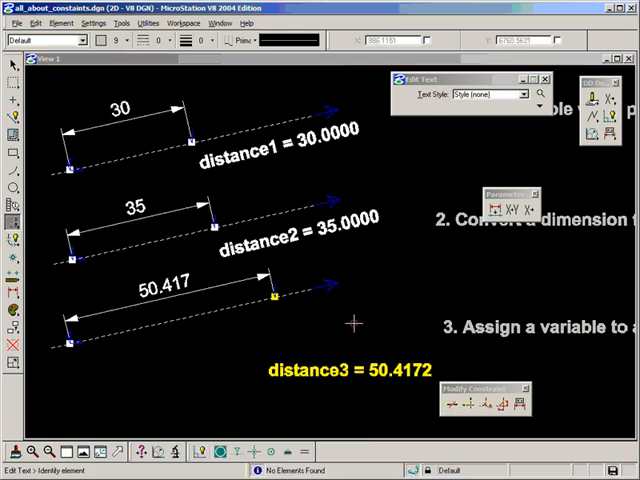
{"action": "mouse_move", "coordinate": [556, 268]}
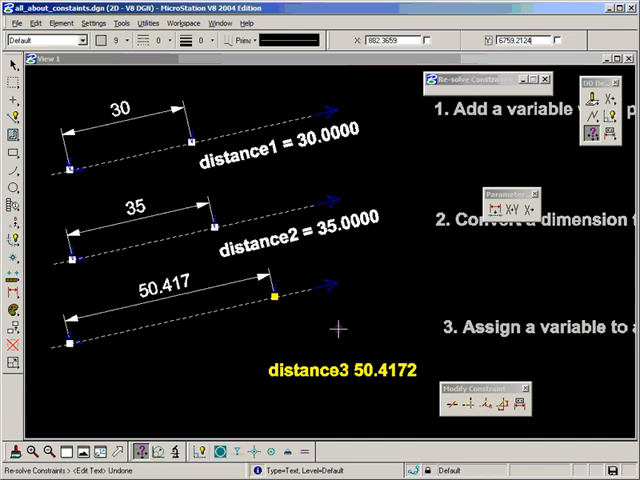
{"action": "mouse_move", "coordinate": [336, 312]}
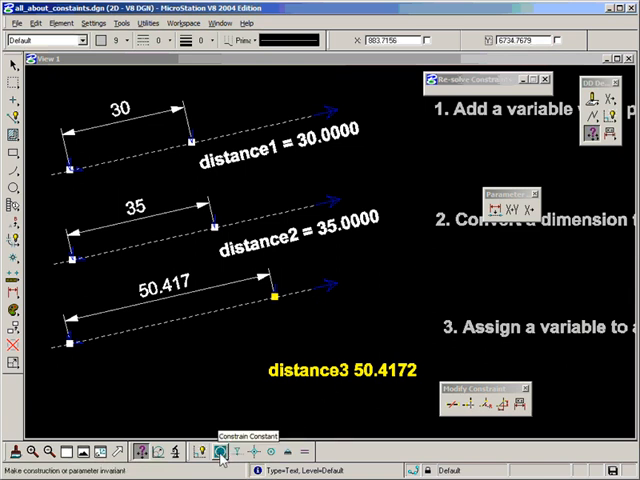
Step: Begin modifying a constraint value, targeting the distance3 variable text
{"action": "left_click", "coordinate": [208, 444]}
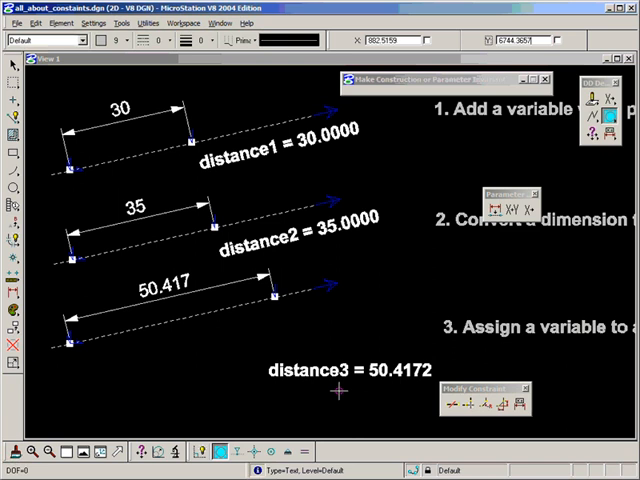
{"action": "mouse_move", "coordinate": [540, 390]}
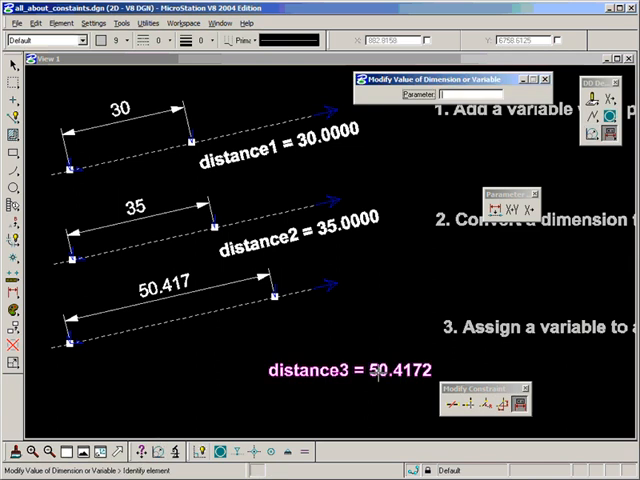
Step: Give distance3 the value 40 so the third dimension measures 40
{"action": "type", "text": "distance3"}
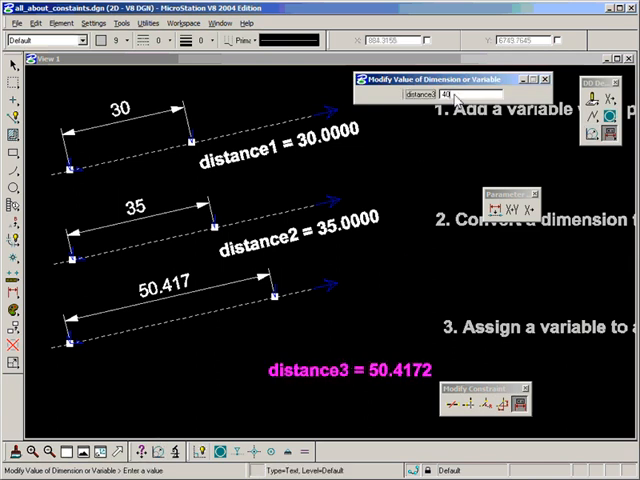
{"action": "type", "text": "40"}
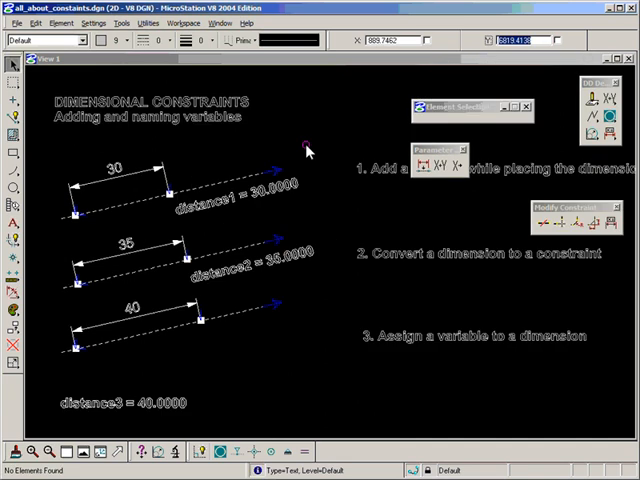
{"action": "mouse_move", "coordinate": [296, 156]}
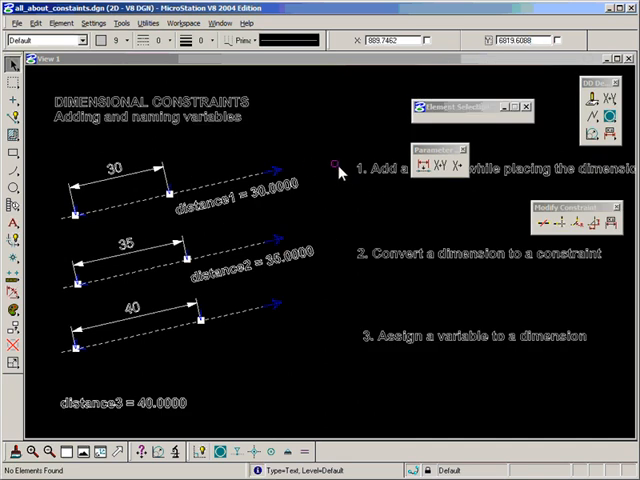
Step: Show the MicroStation Help contents window
{"action": "left_click", "coordinate": [230, 24]}
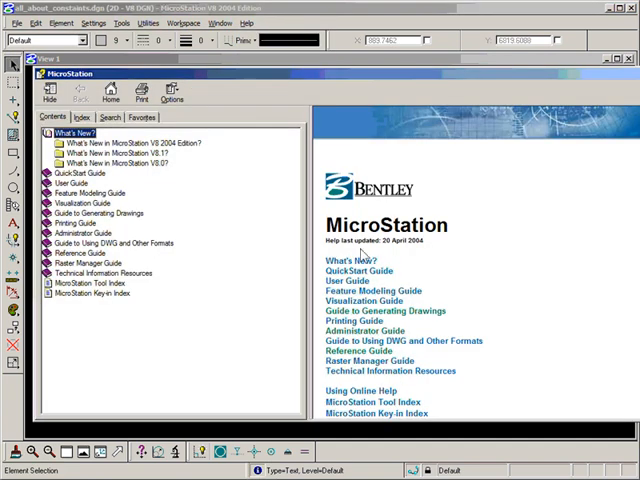
Step: Read the Dimension-driven Cells topic down to the Variable names rules
{"action": "left_click", "coordinate": [84, 232]}
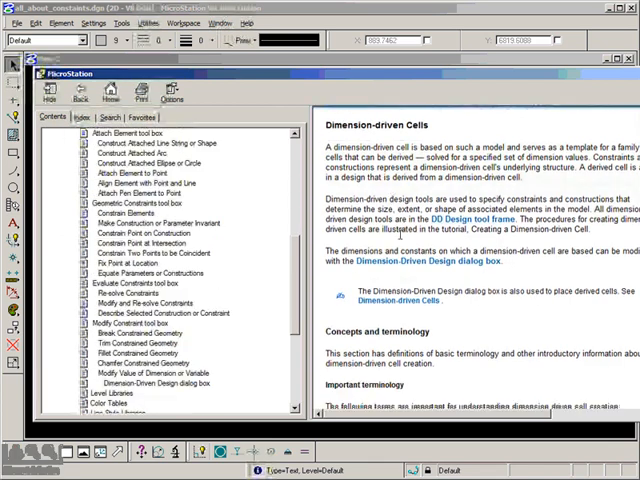
{"action": "scroll", "scroll_direction": "down", "scroll_amount": 3}
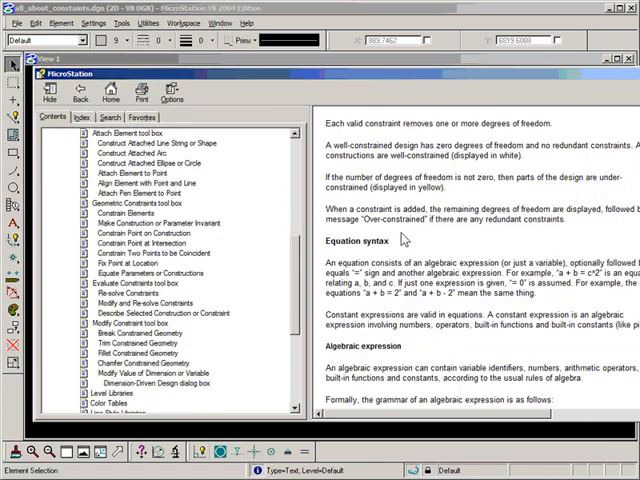
{"action": "scroll", "scroll_direction": "down", "scroll_amount": 3}
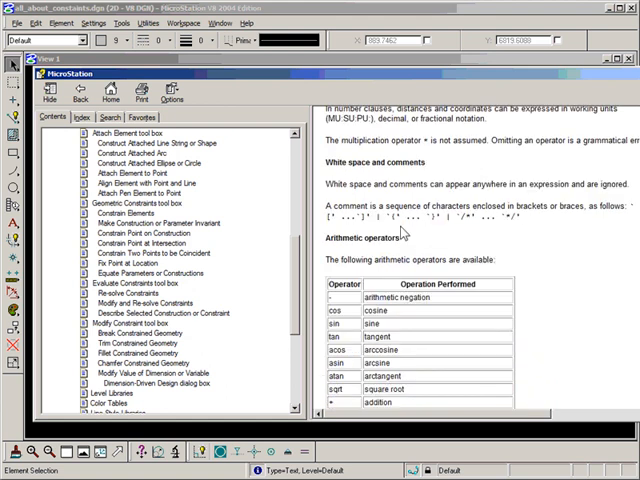
{"action": "scroll", "scroll_direction": "down", "scroll_amount": 3}
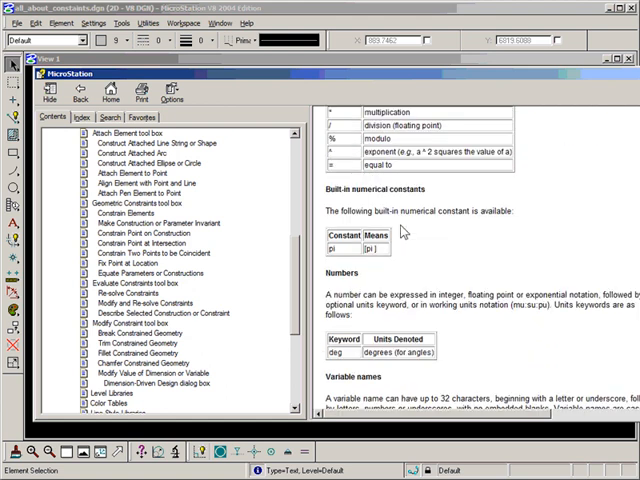
{"action": "scroll", "scroll_direction": "down", "scroll_amount": 3}
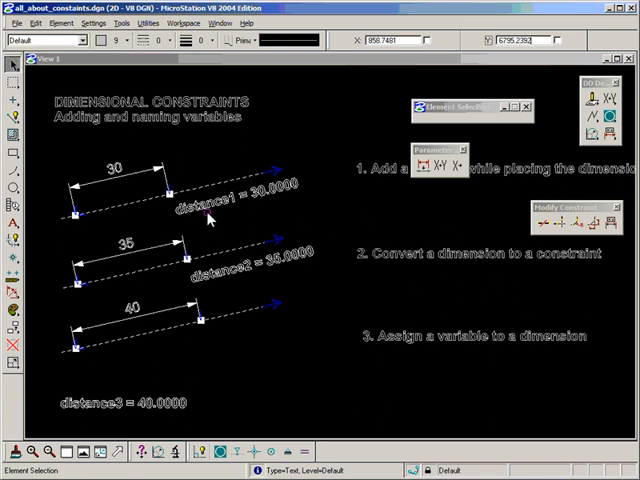
Step: Activate Place Text so the Text Editor is ready for a new label
{"action": "left_click", "coordinate": [304, 210]}
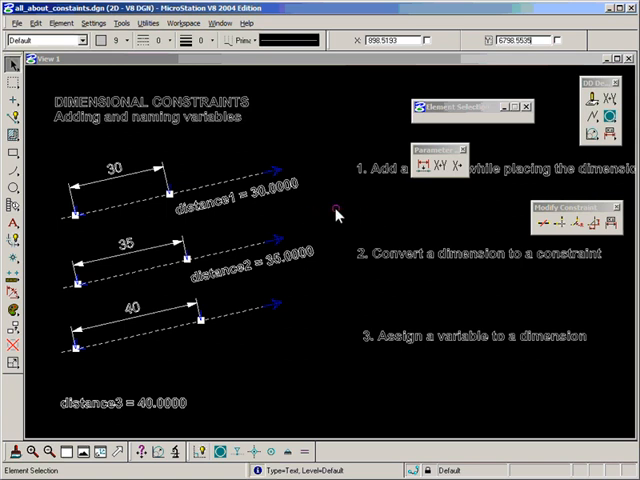
{"action": "mouse_move", "coordinate": [348, 208]}
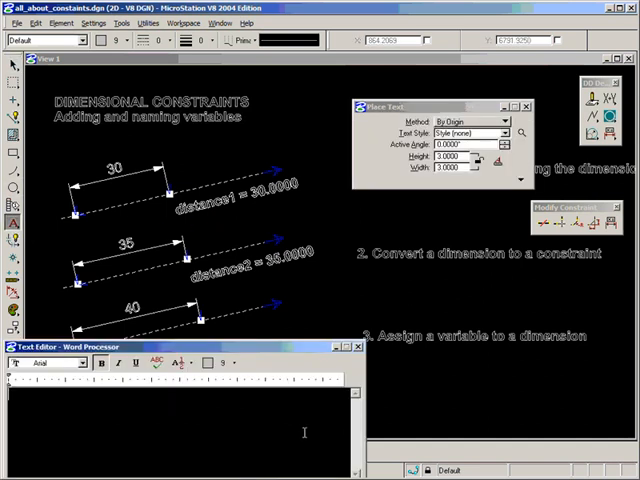
{"action": "type", "text": "A"}
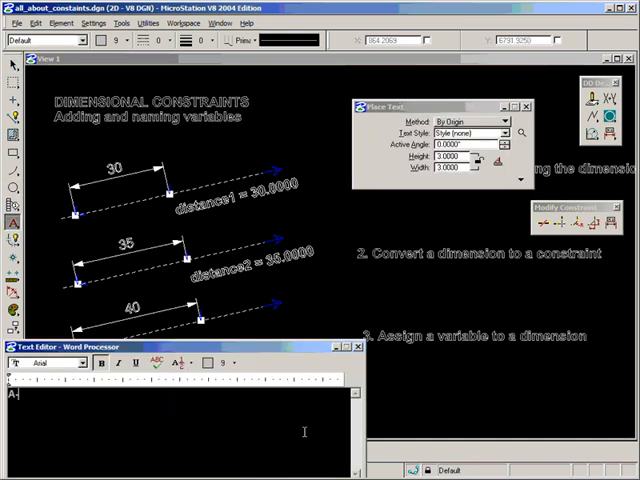
{"action": "type", "text": "-Z"}
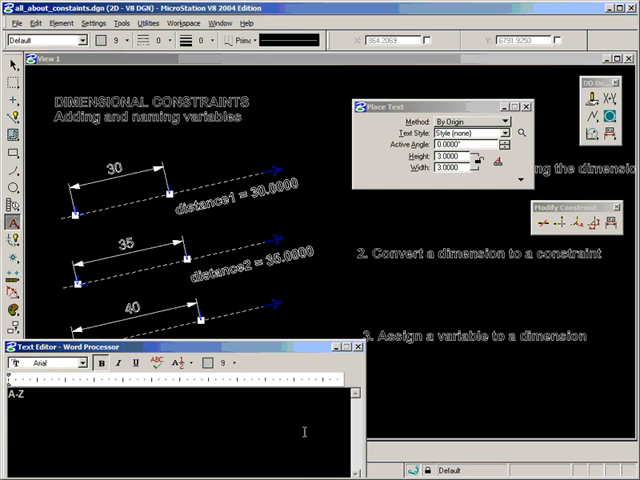
{"action": "type", "text": "0"}
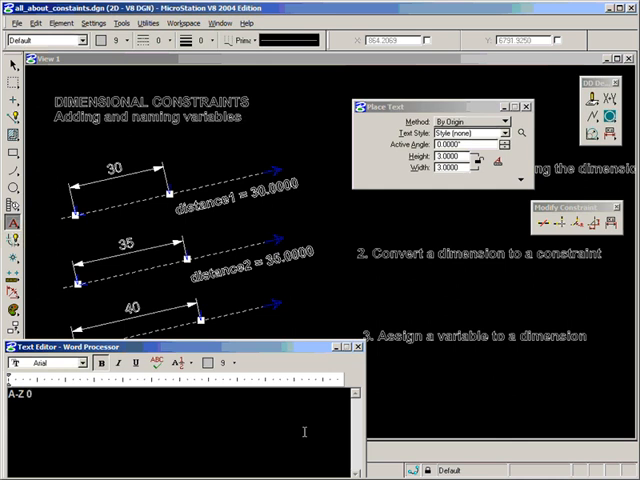
{"action": "type", "text": "-9"}
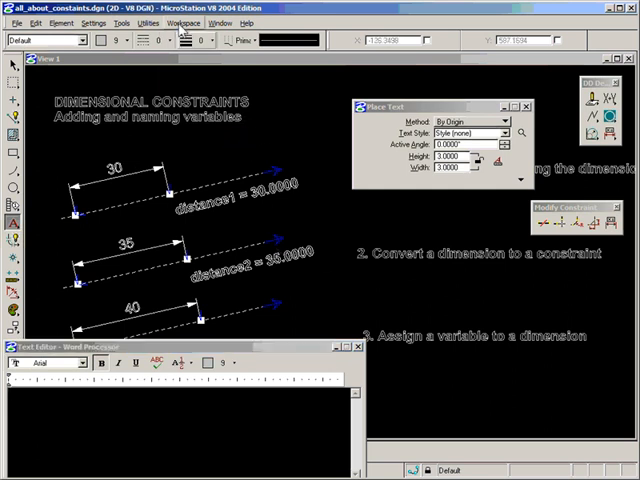
Step: Review the ED Character setting in the Text category of Workspace Preferences
{"action": "left_click", "coordinate": [180, 20]}
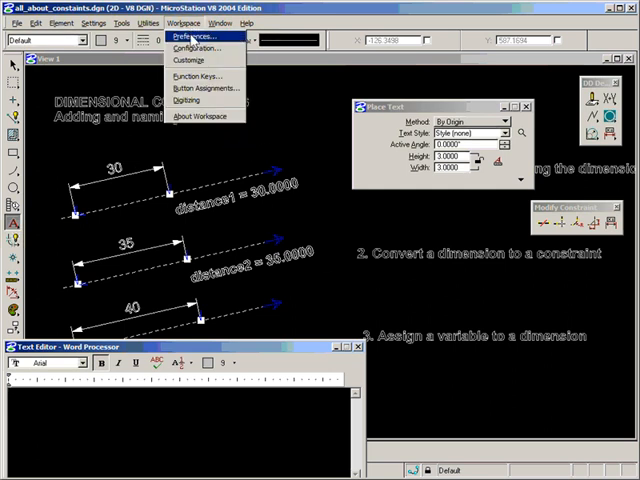
{"action": "left_click", "coordinate": [184, 36]}
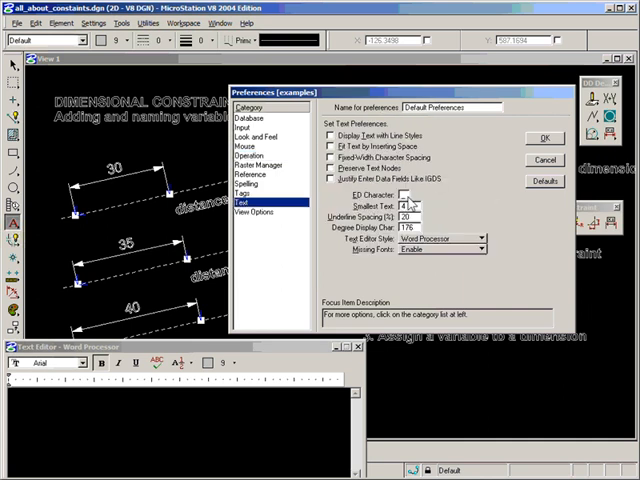
{"action": "left_click", "coordinate": [420, 190]}
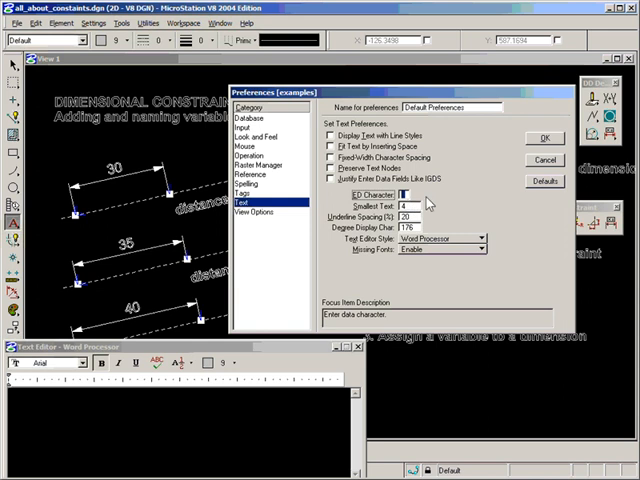
{"action": "mouse_move", "coordinate": [452, 204]}
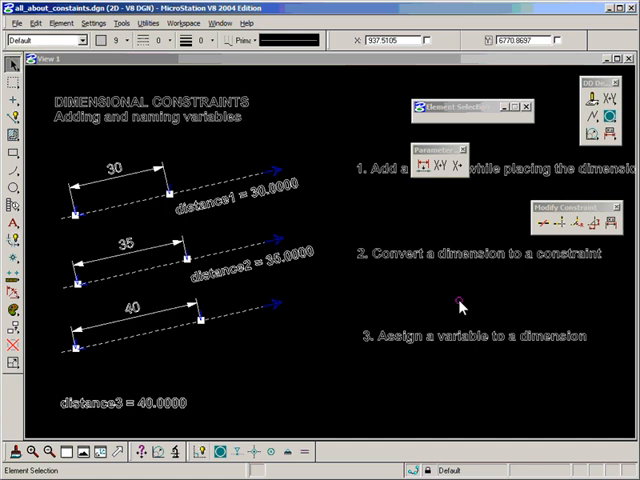
{"action": "mouse_move", "coordinate": [390, 292]}
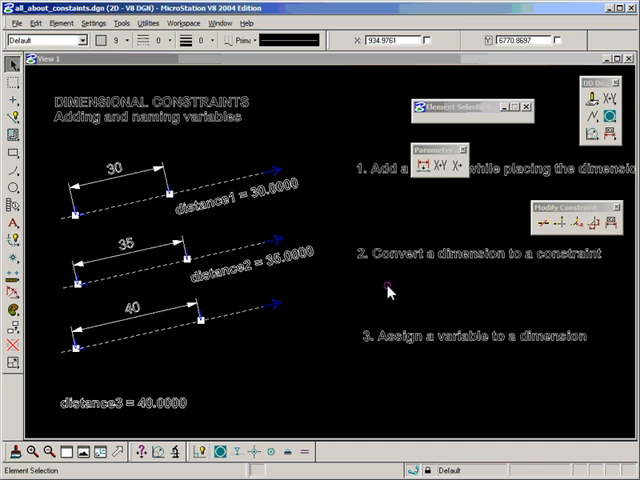